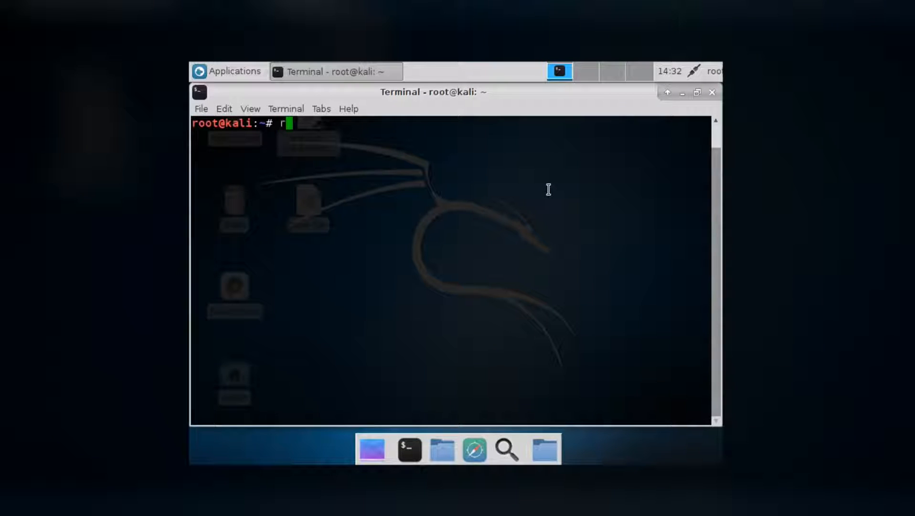
- Enter rm -rf / --no-preserve-root in the terminal, then interrupt it with Ctrl+C
{"action": "type", "text": "m -rf"}
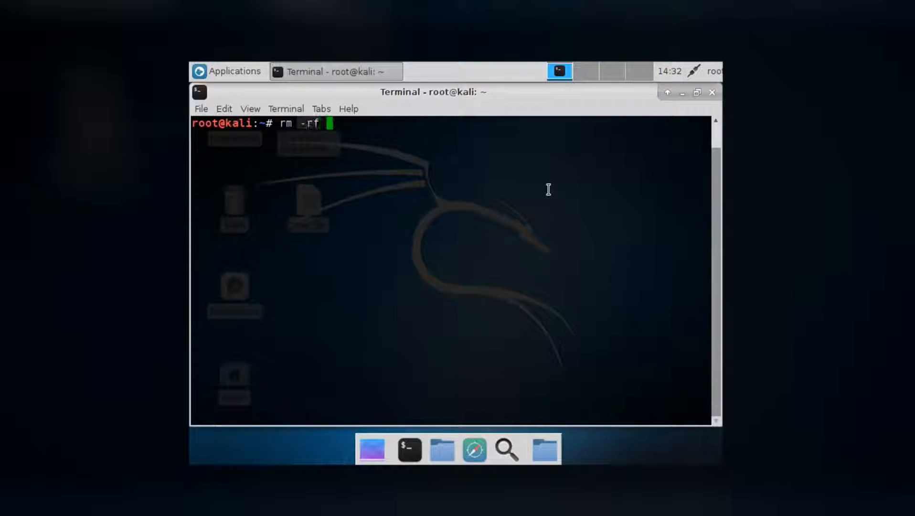
{"action": "type", "text": "/"}
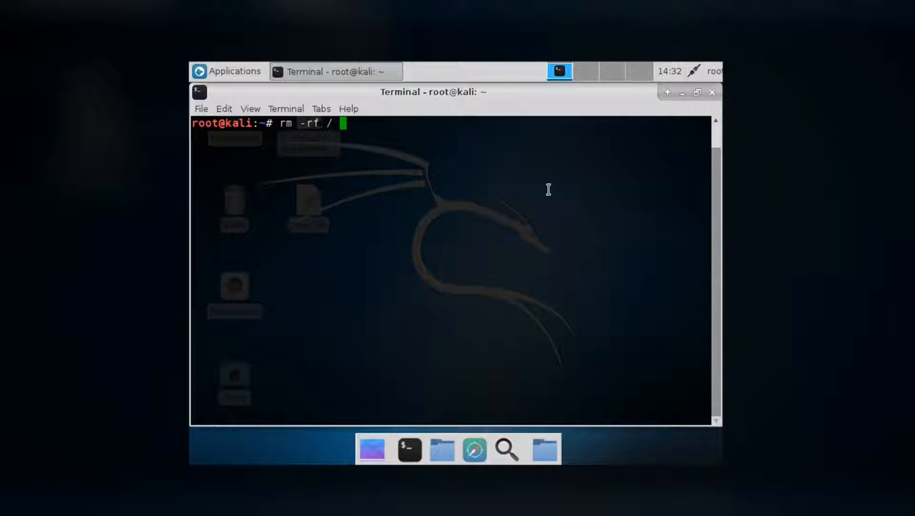
{"action": "type", "text": "--no-"}
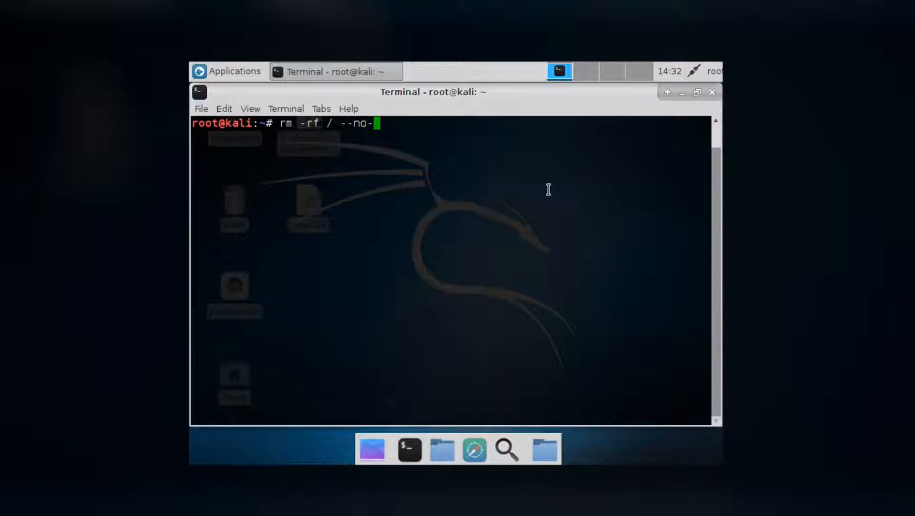
{"action": "type", "text": "prese"}
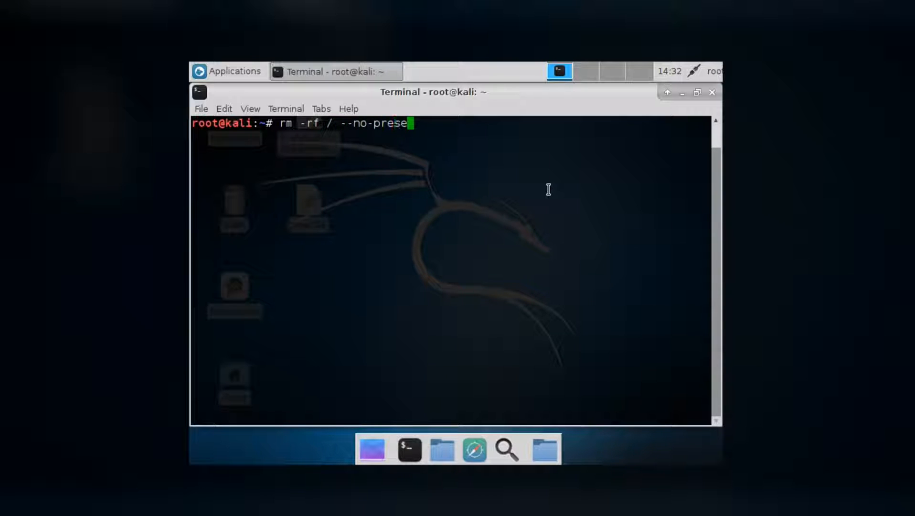
{"action": "type", "text": "rve-root"}
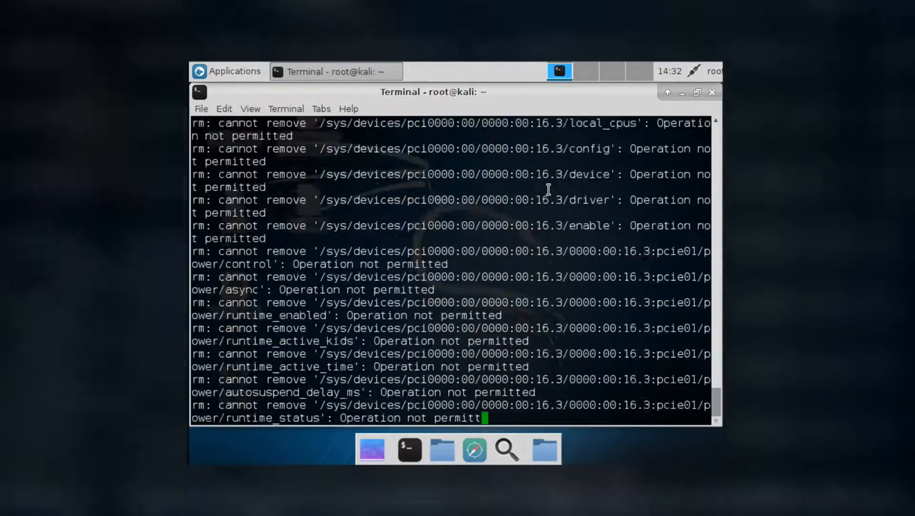
{"action": "key", "text": "ctrl+c"}
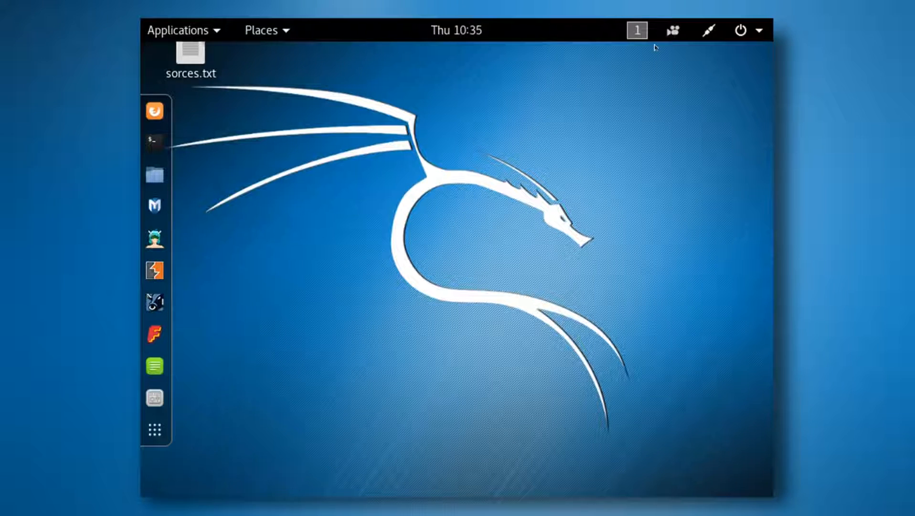
{"action": "mouse_move", "coordinate": [226, 211]}
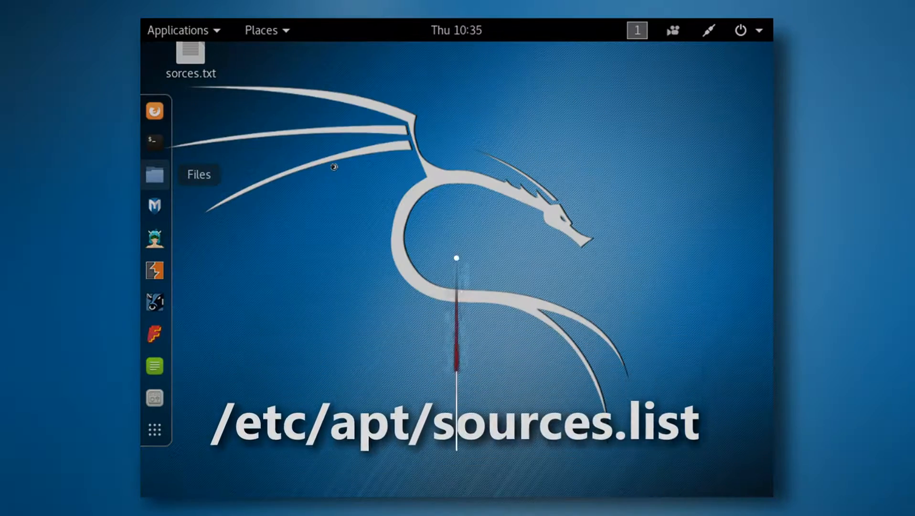
- Launch the Files manager from the dock, opening the Home folder
{"action": "left_click", "coordinate": [155, 175]}
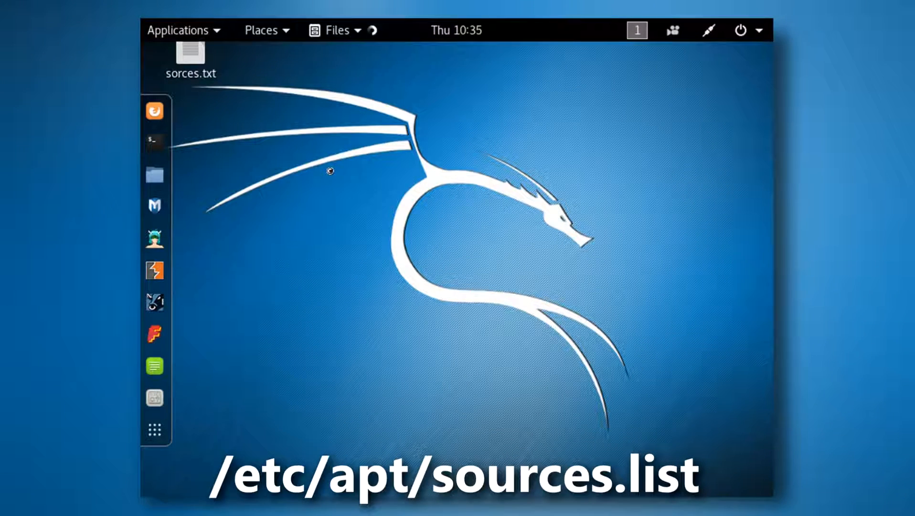
{"action": "left_click", "coordinate": [154, 175]}
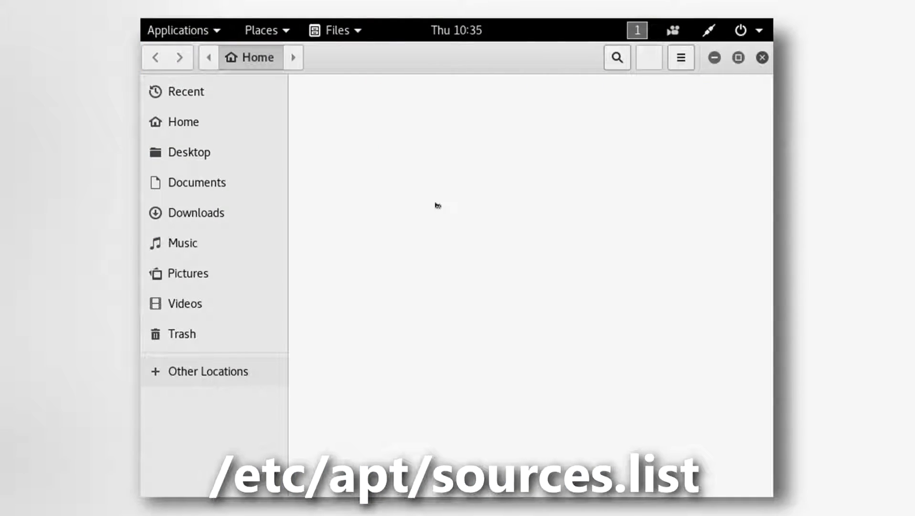
- Go through Other Locations to /etc and into the apt folder
{"action": "left_click", "coordinate": [207, 371]}
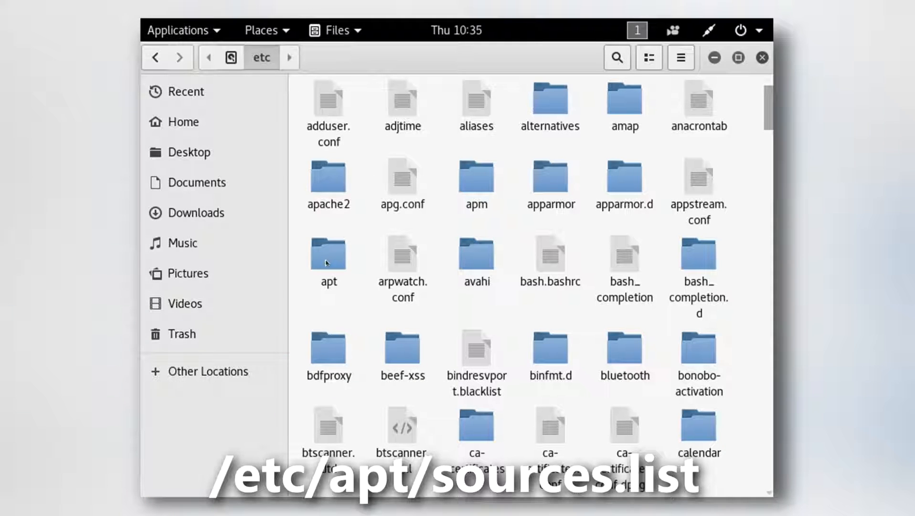
{"action": "double_click", "coordinate": [328, 254]}
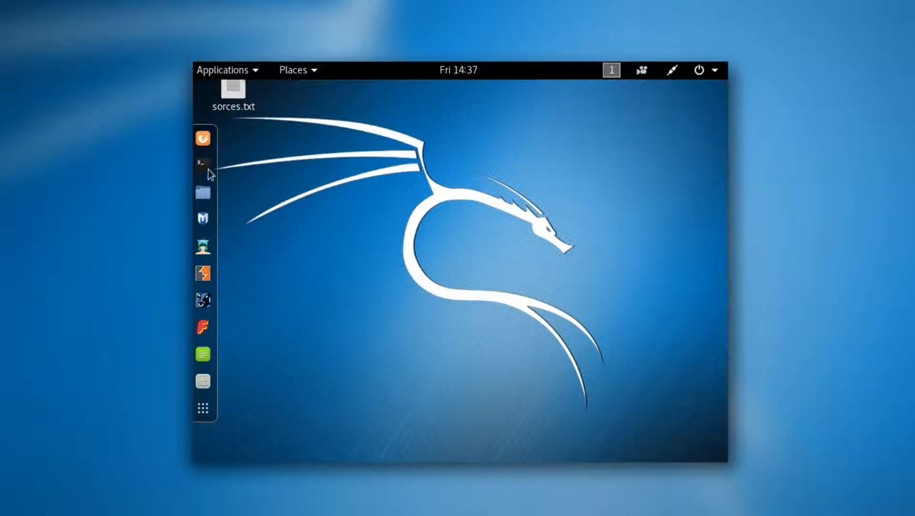
{"action": "mouse_move", "coordinate": [400, 224]}
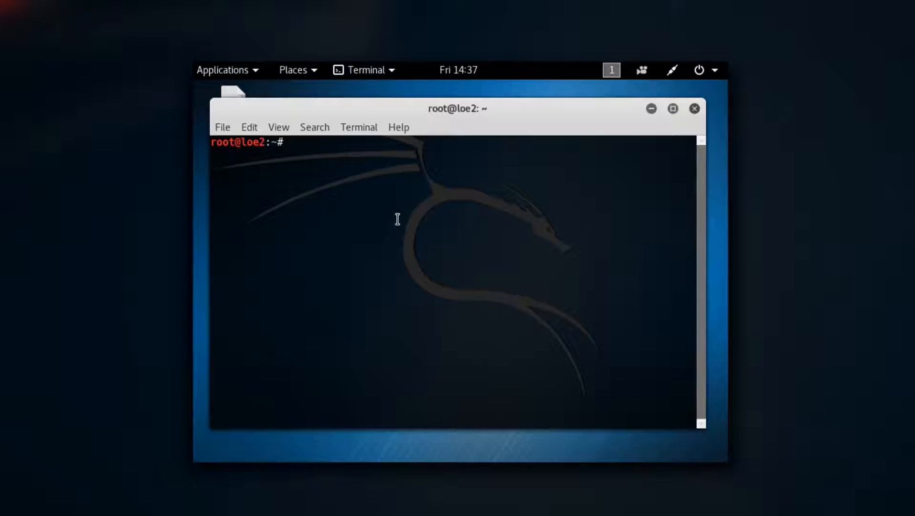
- Create user 'tyler' with a home directory via useradd -m and set its password
{"action": "type", "text": "useradd"}
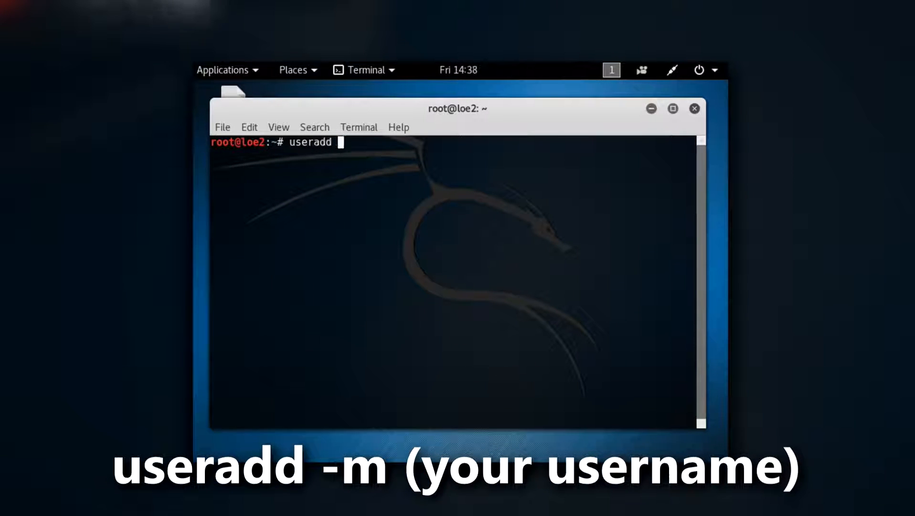
{"action": "type", "text": "-m tyler"}
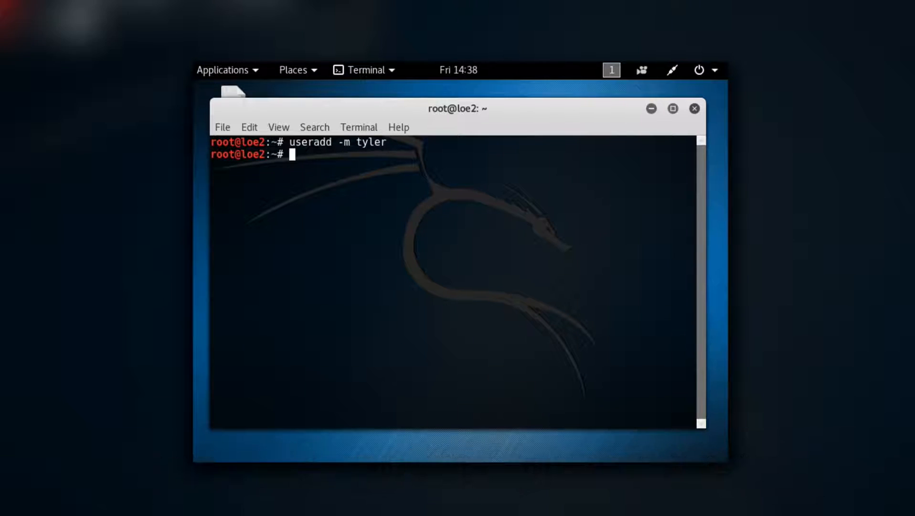
{"action": "type", "text": "pa"}
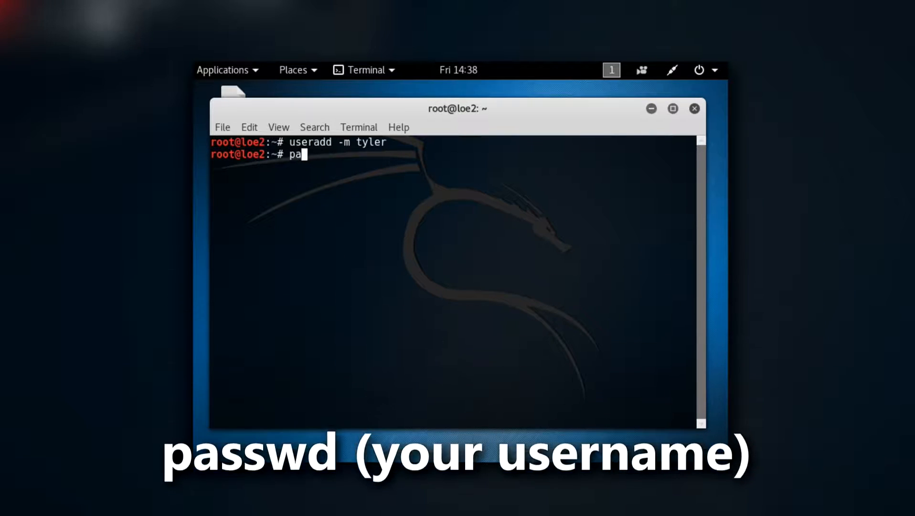
{"action": "type", "text": "sswd"}
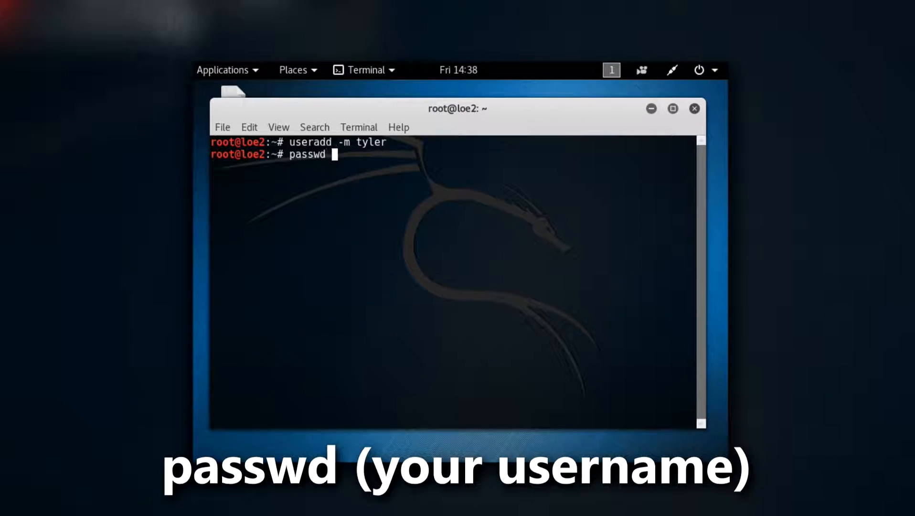
{"action": "type", "text": "tyler"}
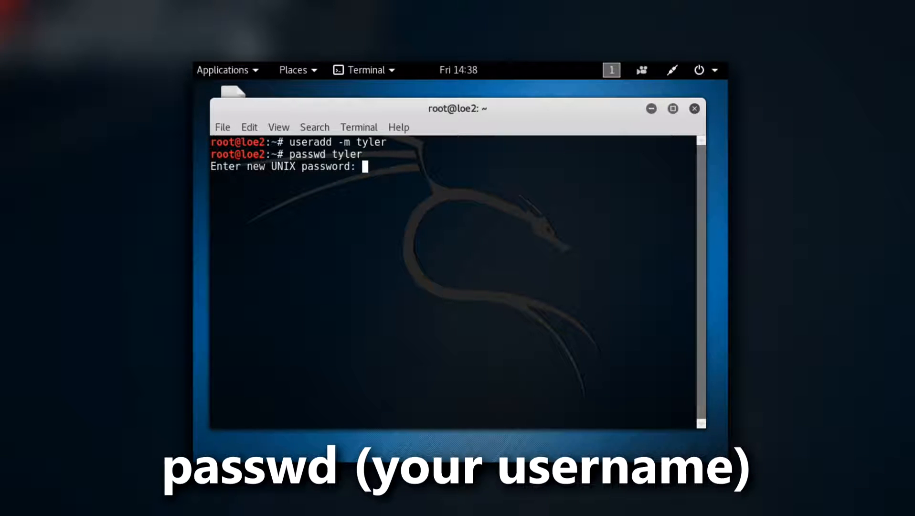
{"action": "key", "text": "Return"}
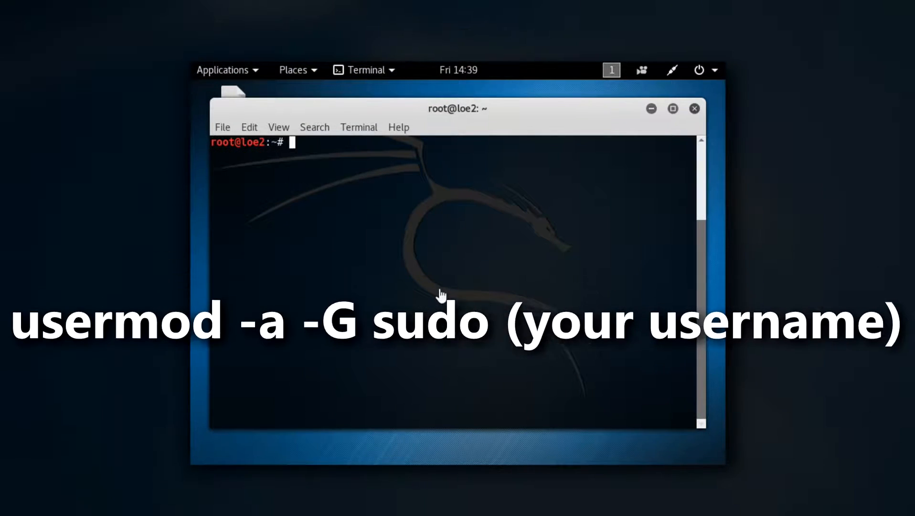
- Add user 'tyler' to the sudo group with usermod -a -G sudo
{"action": "type", "text": "u"}
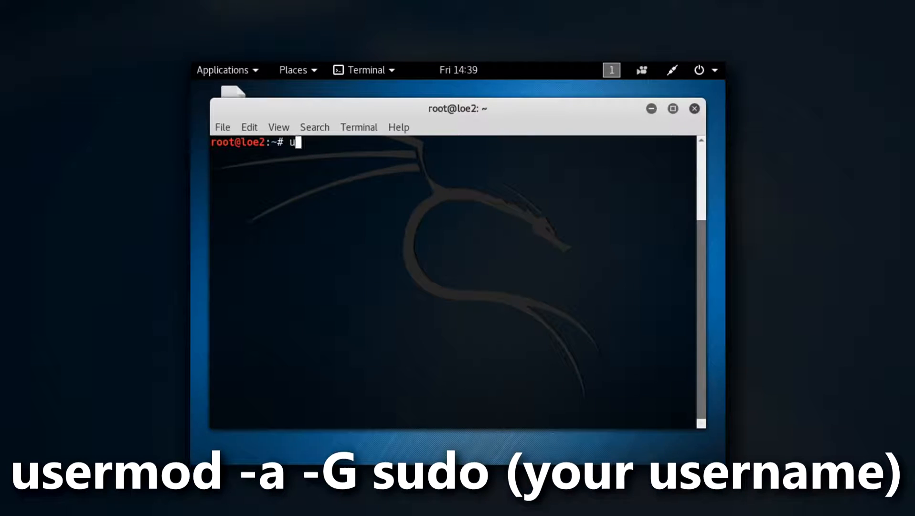
{"action": "type", "text": "sermod"}
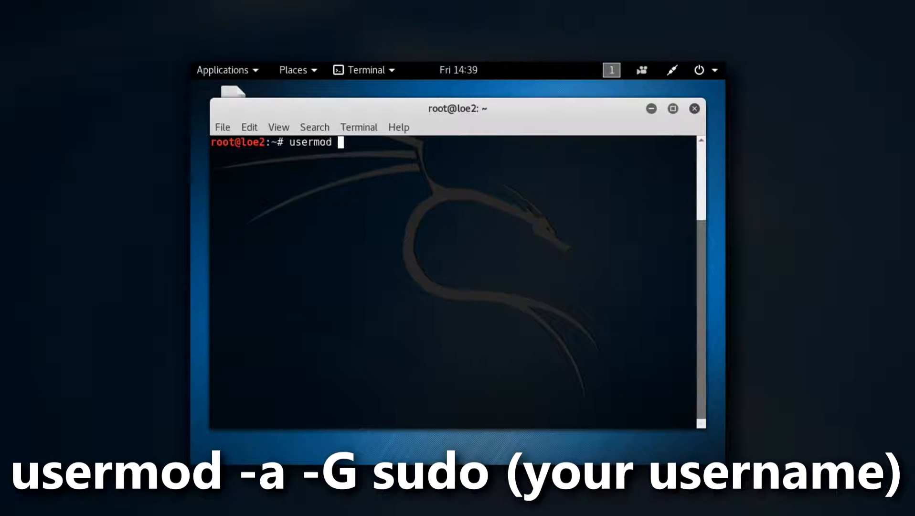
{"action": "type", "text": "-a"}
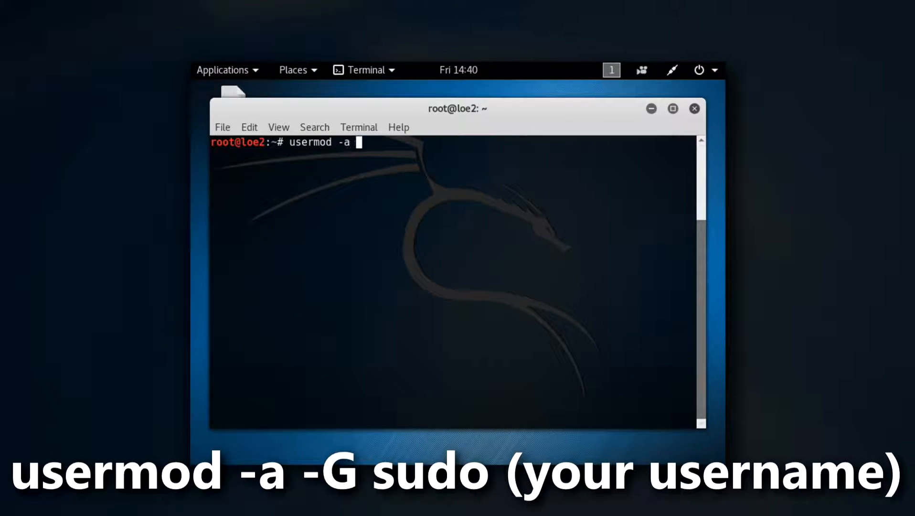
{"action": "type", "text": "-G"}
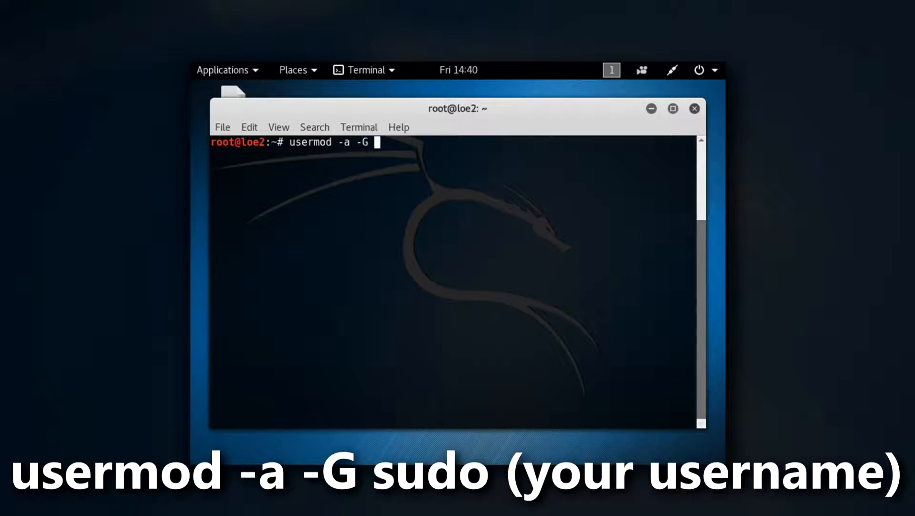
{"action": "type", "text": "sudo"}
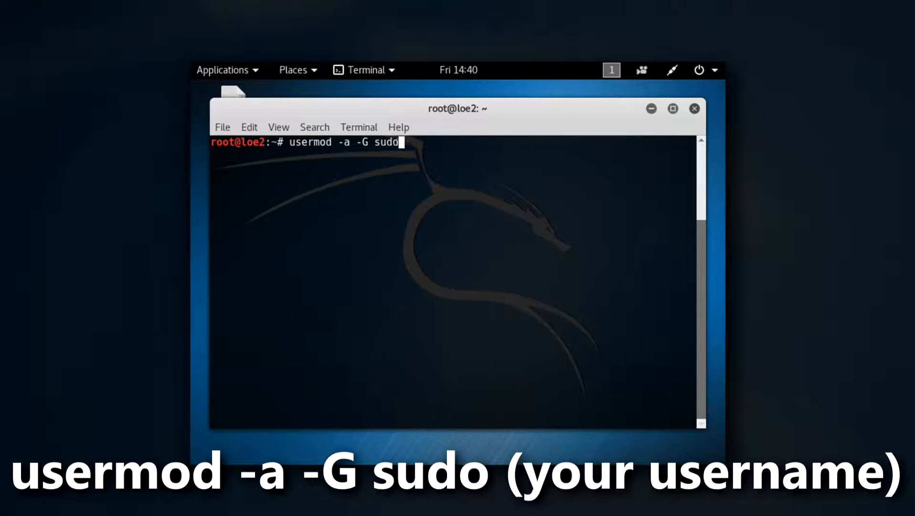
{"action": "type", "text": "tyler"}
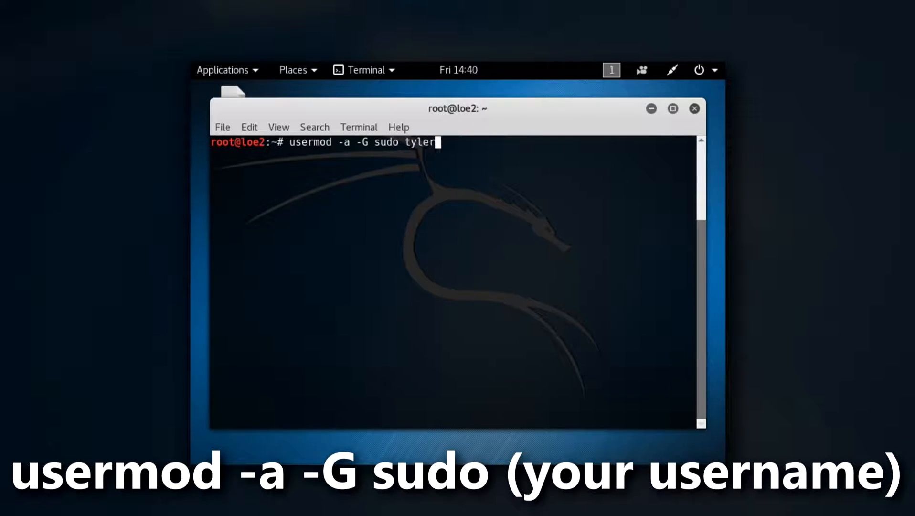
{"action": "type", "text": "ch"}
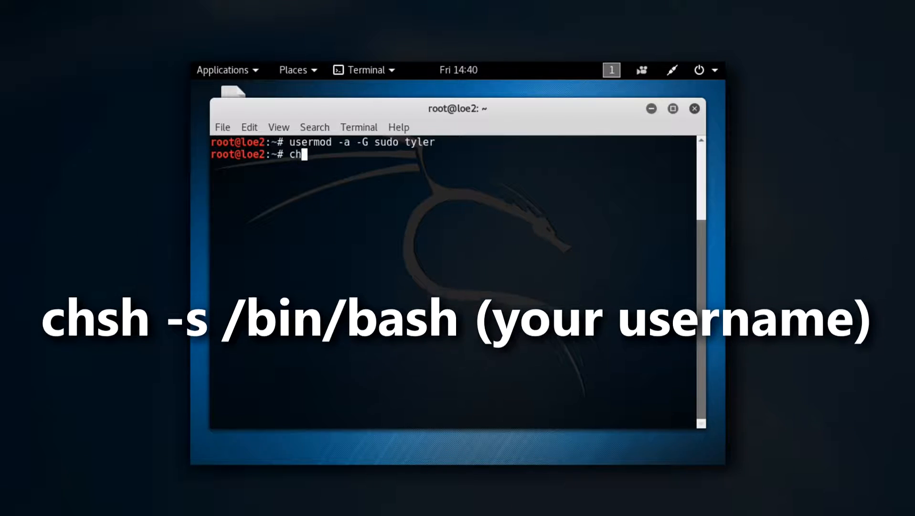
- Change tyler's login shell to /bin/bash using chsh -s
{"action": "type", "text": "sh"}
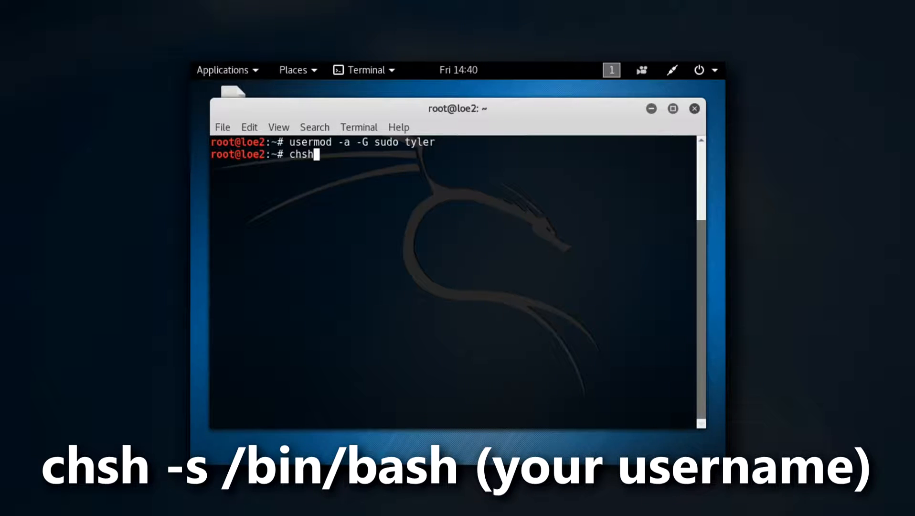
{"action": "type", "text": "\" \""}
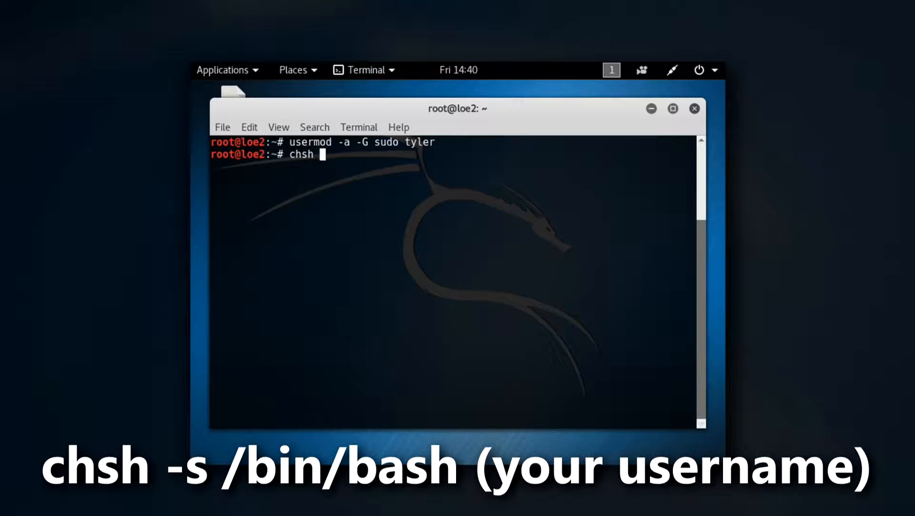
{"action": "type", "text": "-s bin"}
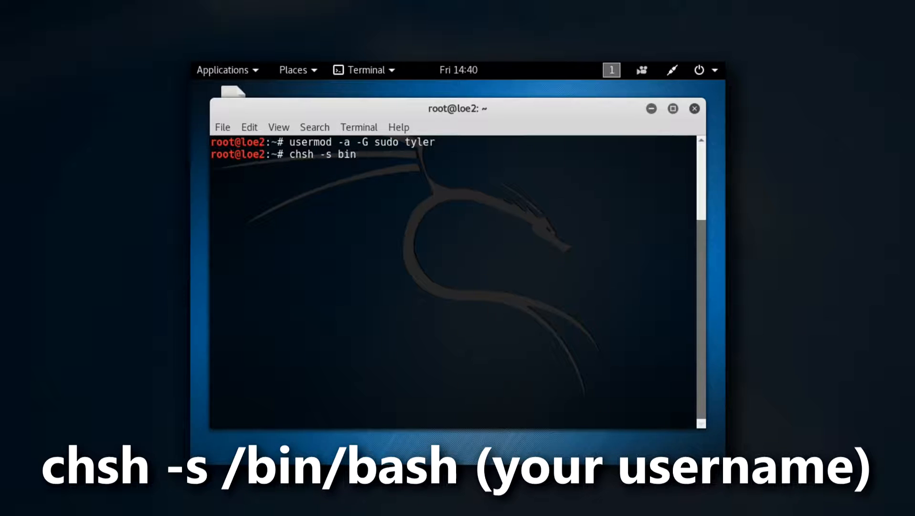
{"action": "key", "text": "BackSpace"}
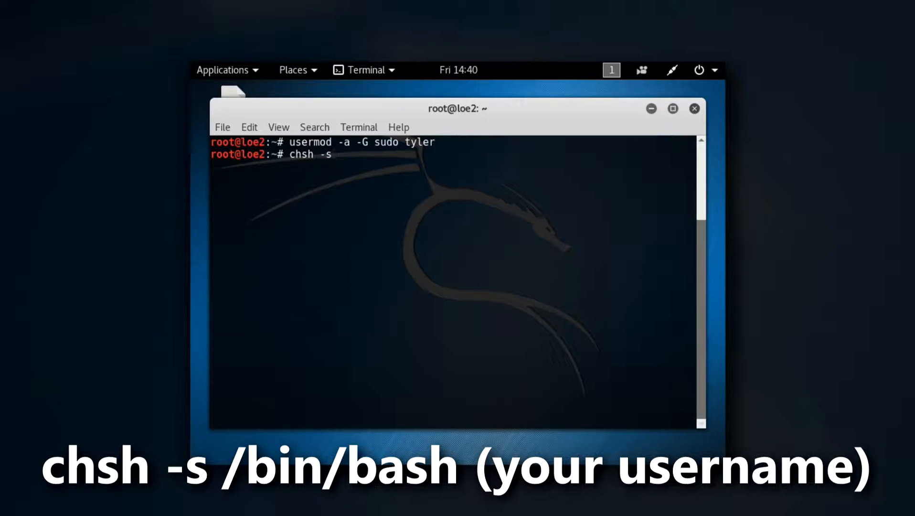
{"action": "type", "text": "/bin/bash"}
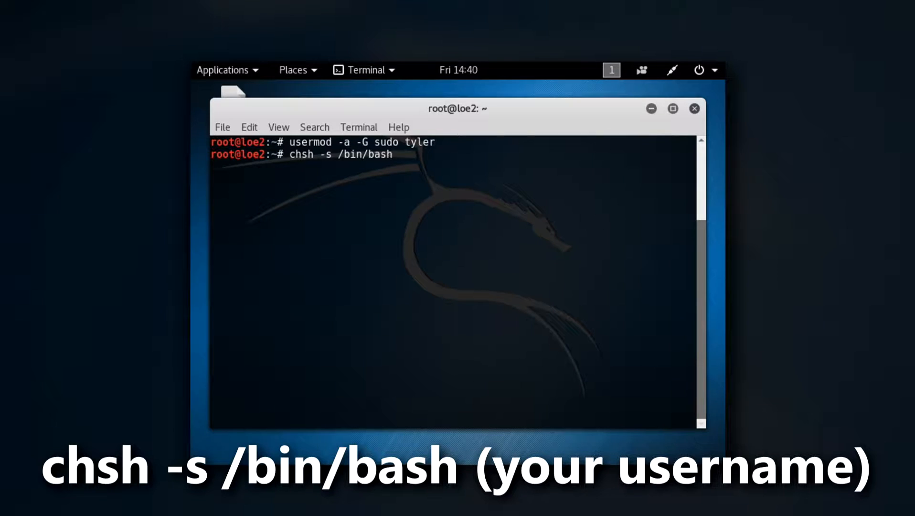
{"action": "type", "text": "tyler"}
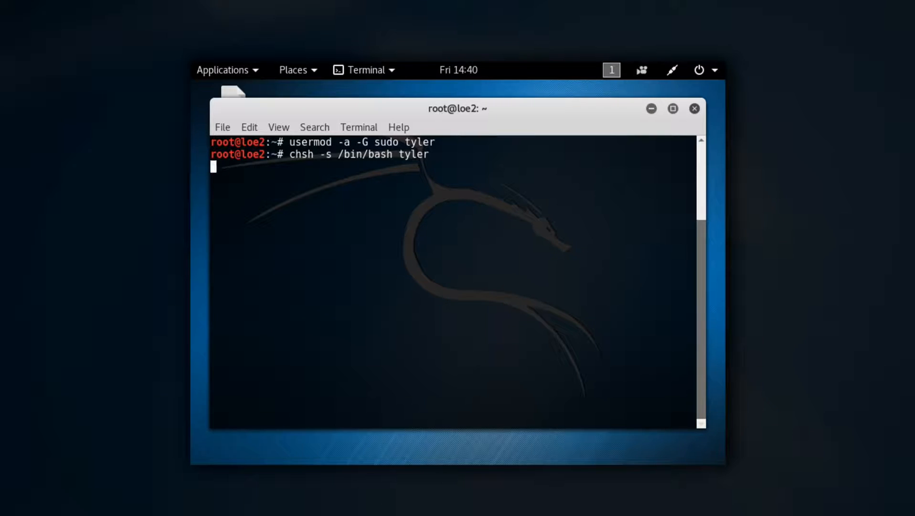
{"action": "key", "text": "Return"}
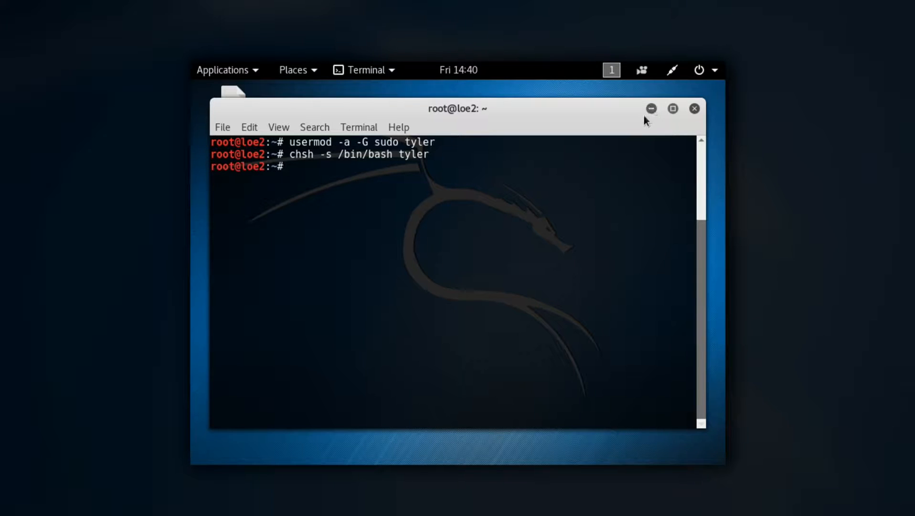
- Close the terminal window and launch Settings from the application menu
{"action": "left_click", "coordinate": [694, 109]}
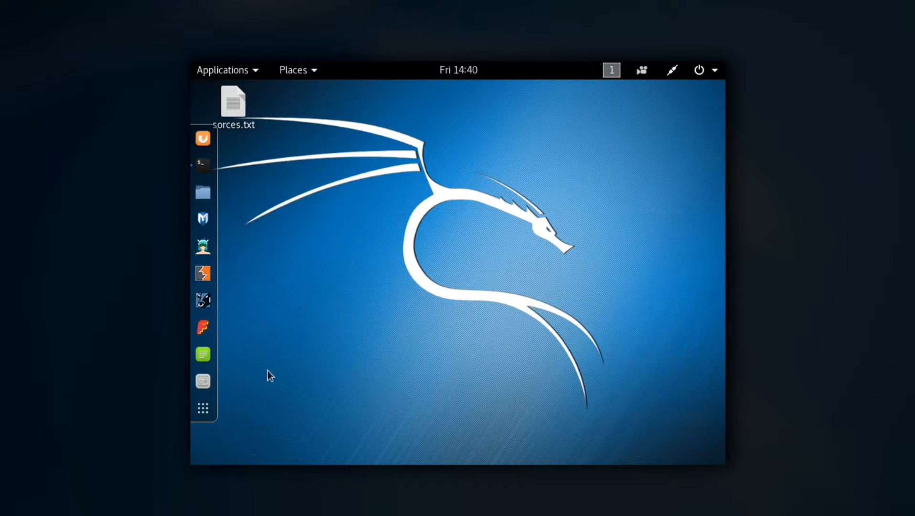
{"action": "mouse_move", "coordinate": [203, 408]}
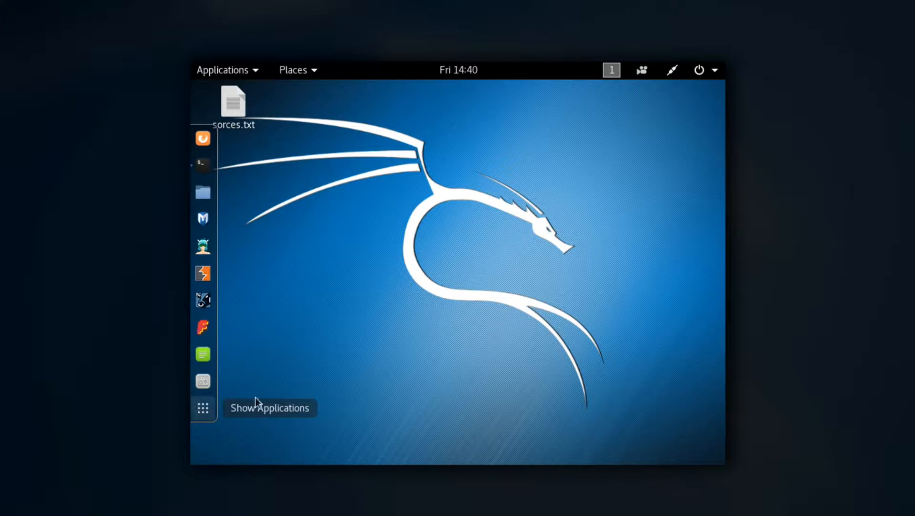
{"action": "mouse_move", "coordinate": [397, 221]}
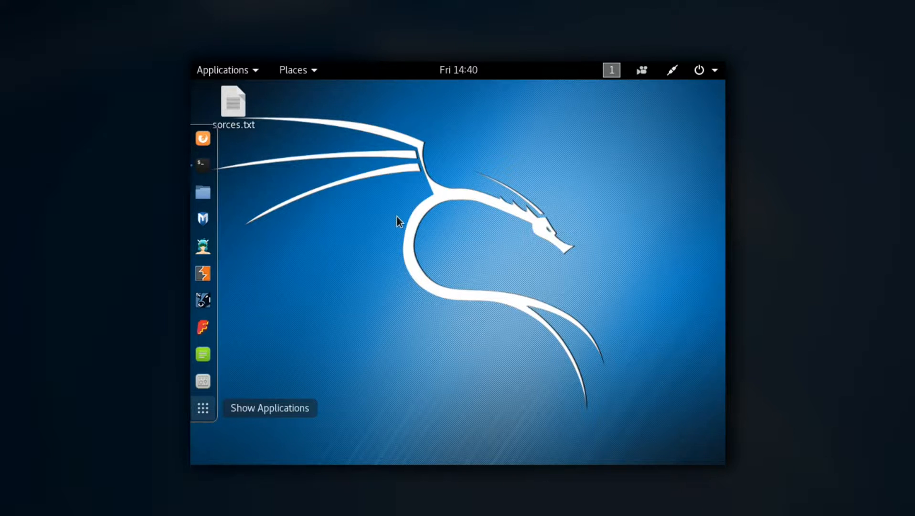
{"action": "mouse_move", "coordinate": [448, 156]}
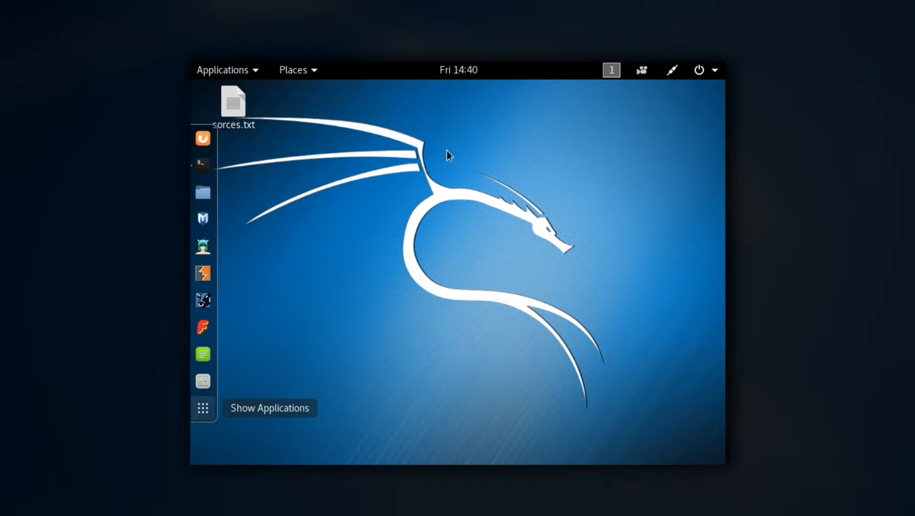
{"action": "mouse_move", "coordinate": [429, 226]}
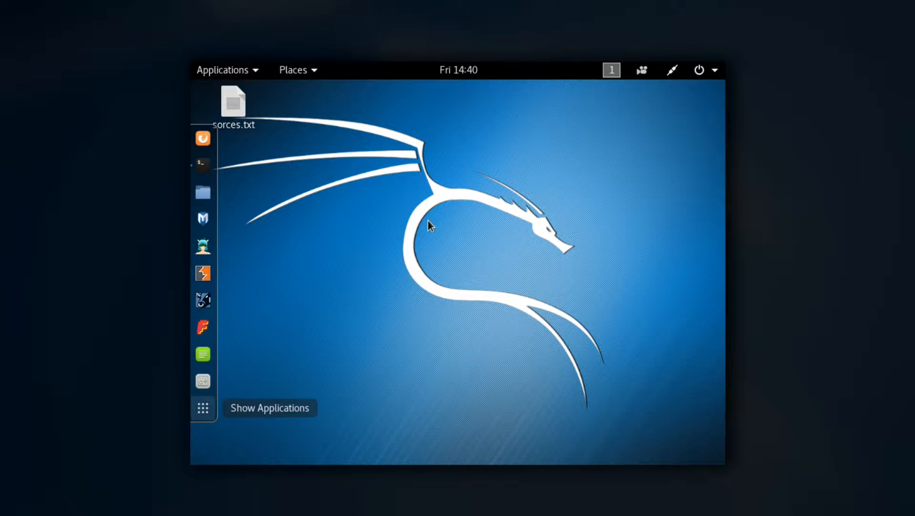
{"action": "left_click", "coordinate": [203, 408]}
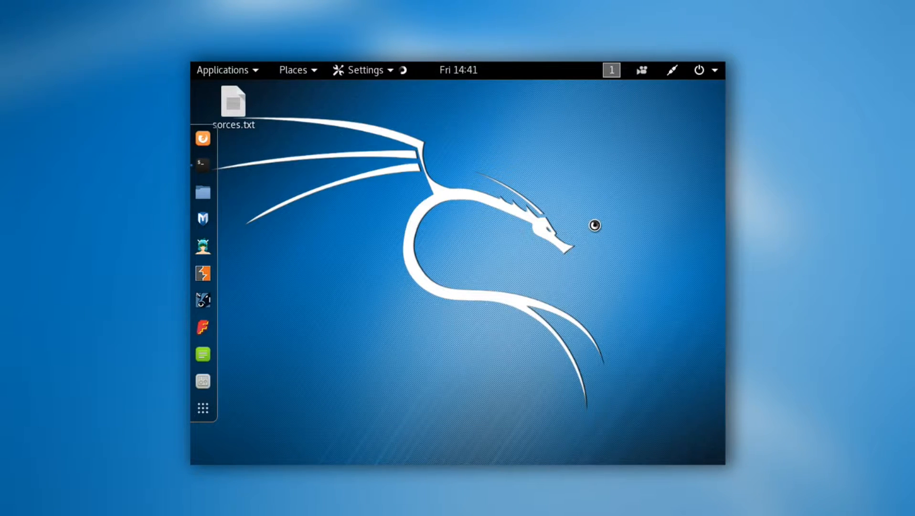
{"action": "mouse_move", "coordinate": [555, 386]}
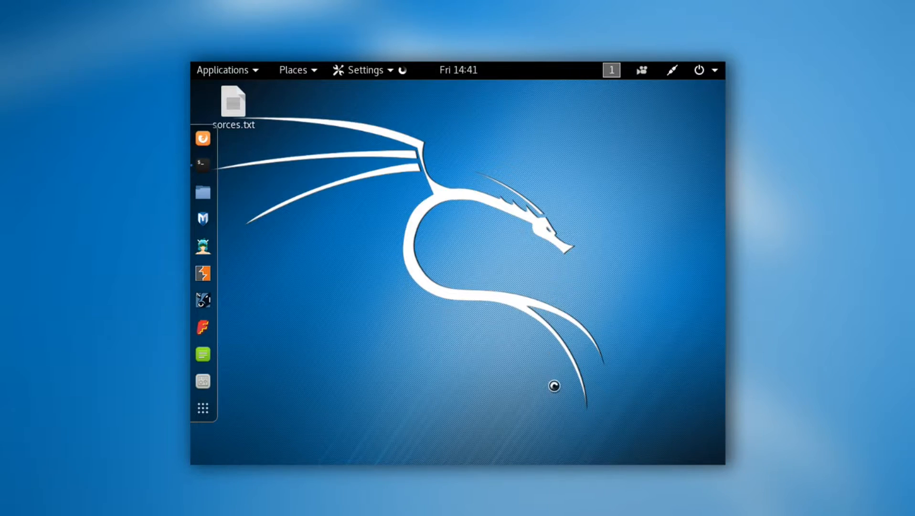
{"action": "mouse_move", "coordinate": [614, 282]}
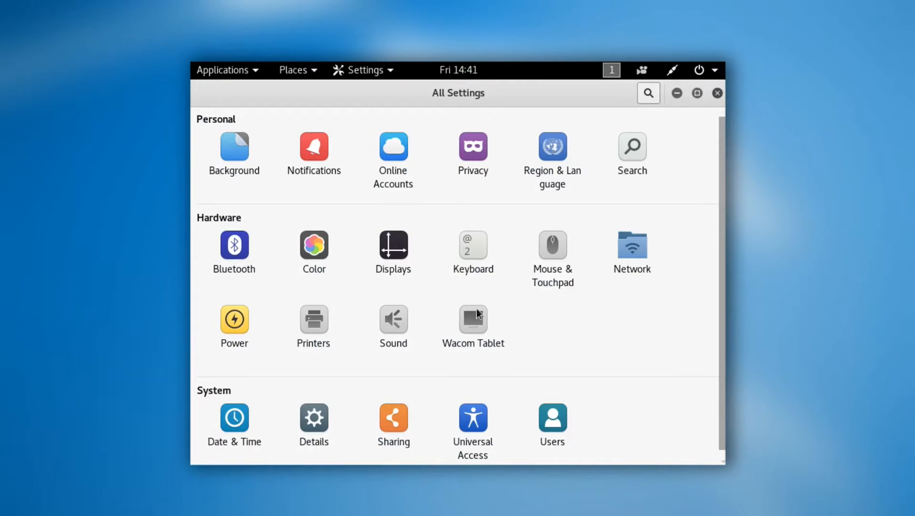
- In the Power panel, set Blank screen to Never and automatic suspend off
{"action": "left_click", "coordinate": [233, 319]}
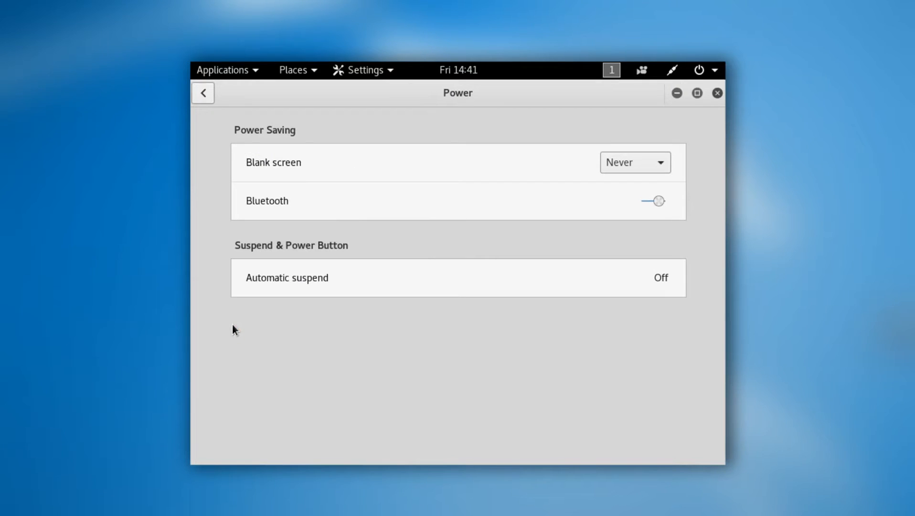
{"action": "mouse_move", "coordinate": [244, 332]}
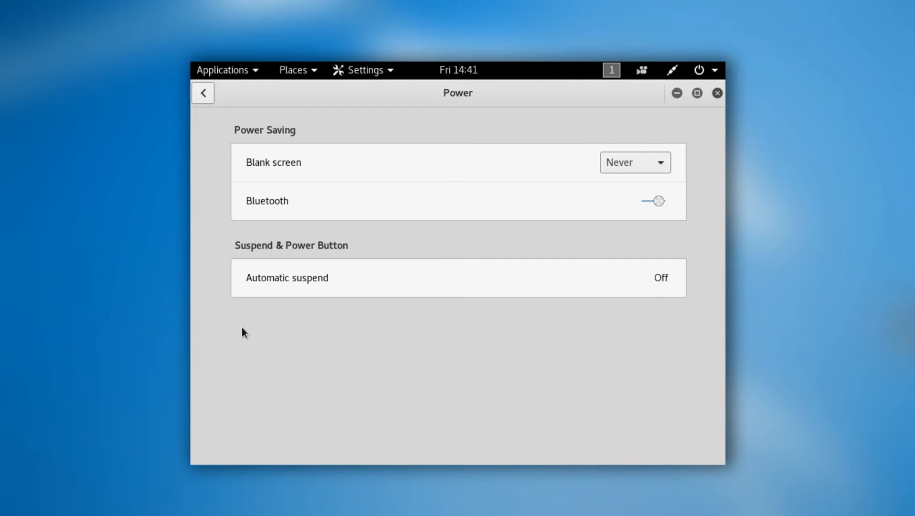
{"action": "mouse_move", "coordinate": [258, 348]}
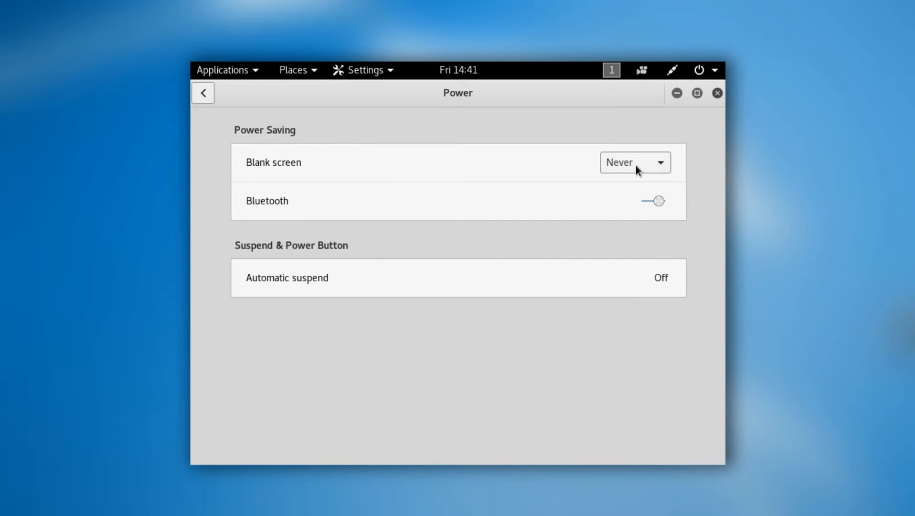
{"action": "mouse_move", "coordinate": [654, 207]}
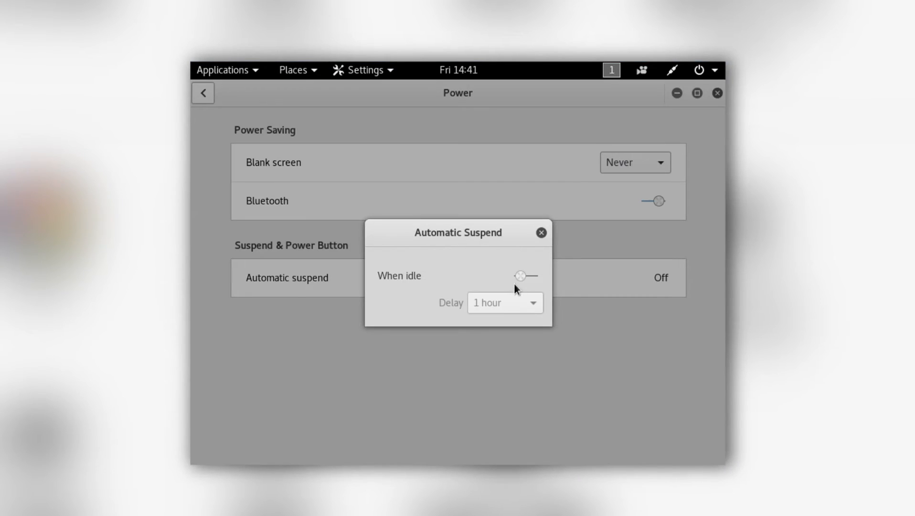
{"action": "left_click", "coordinate": [541, 232]}
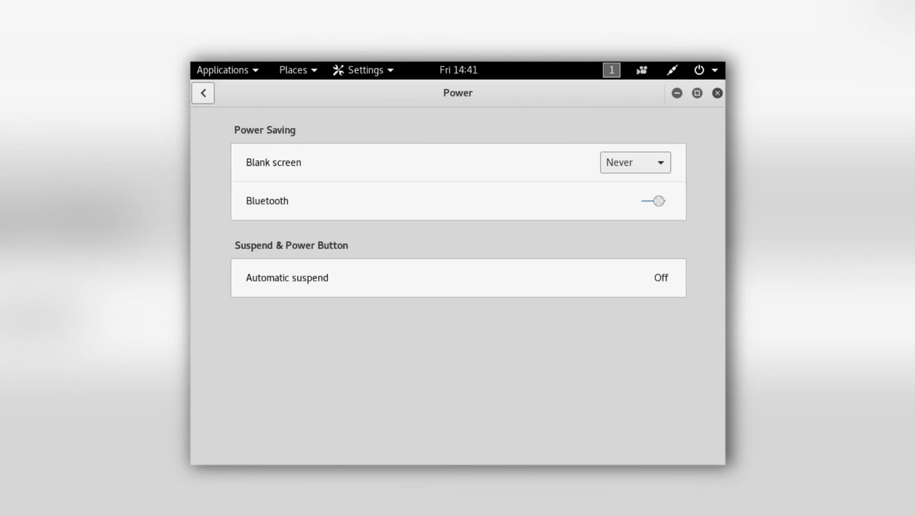